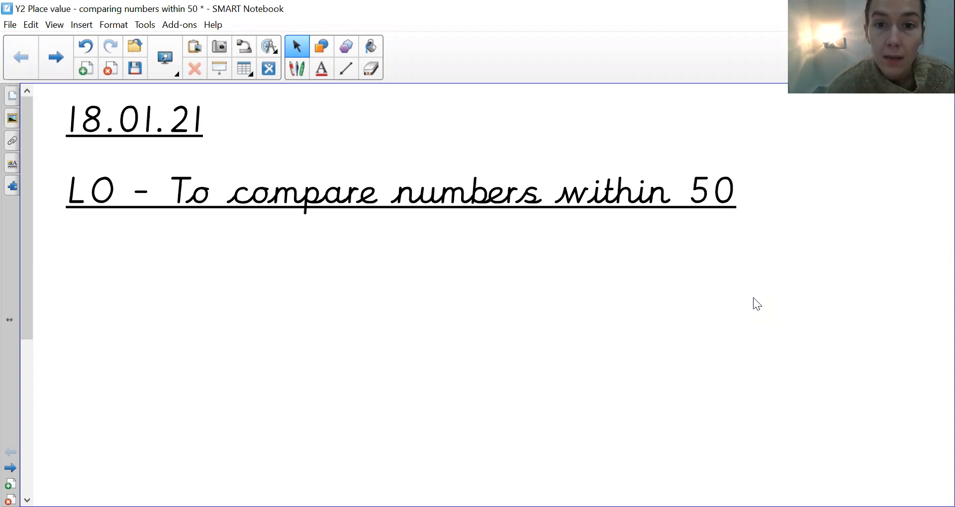
Advance from the date and learning objective page to the 'Counting to 50' grid.
click(10, 469)
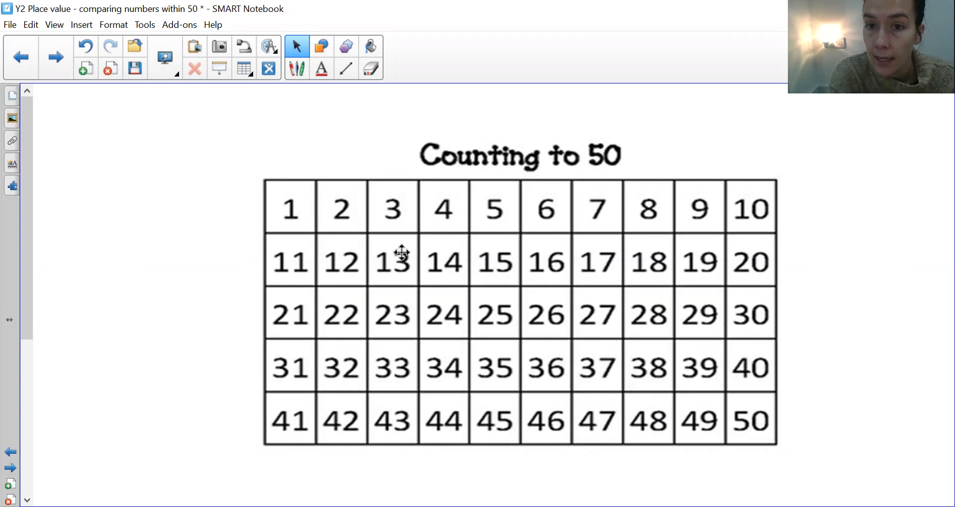
mouse_move(572, 269)
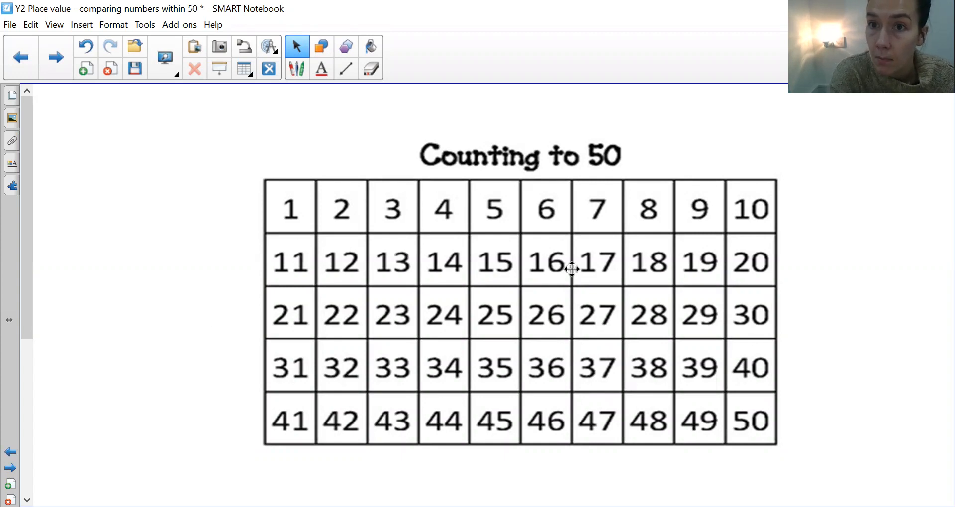
mouse_move(252, 295)
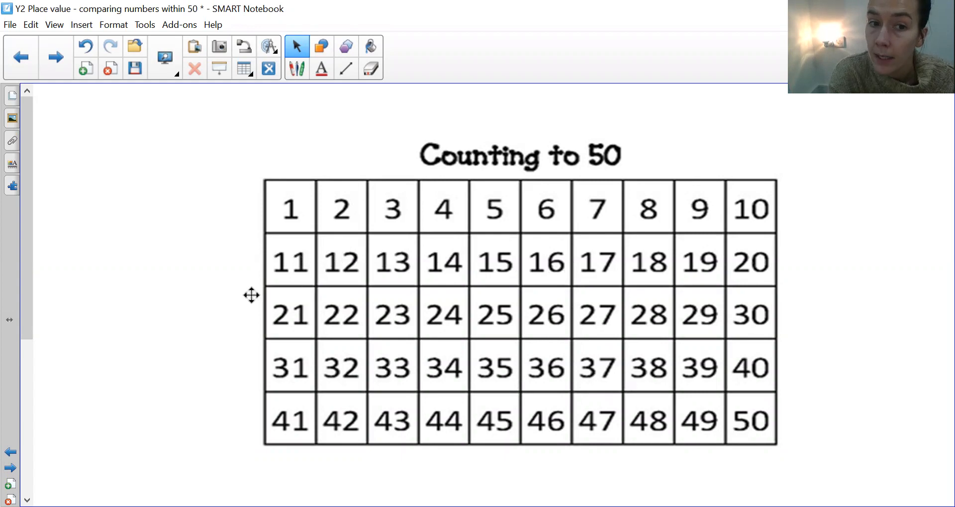
mouse_move(257, 307)
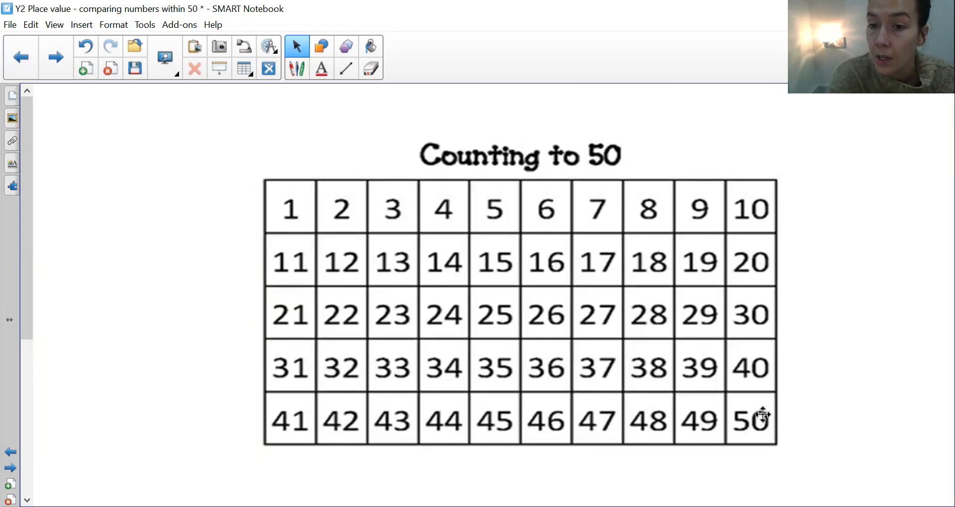
Go to the comparison symbols page showing '15 is greater than 12'.
click(10, 452)
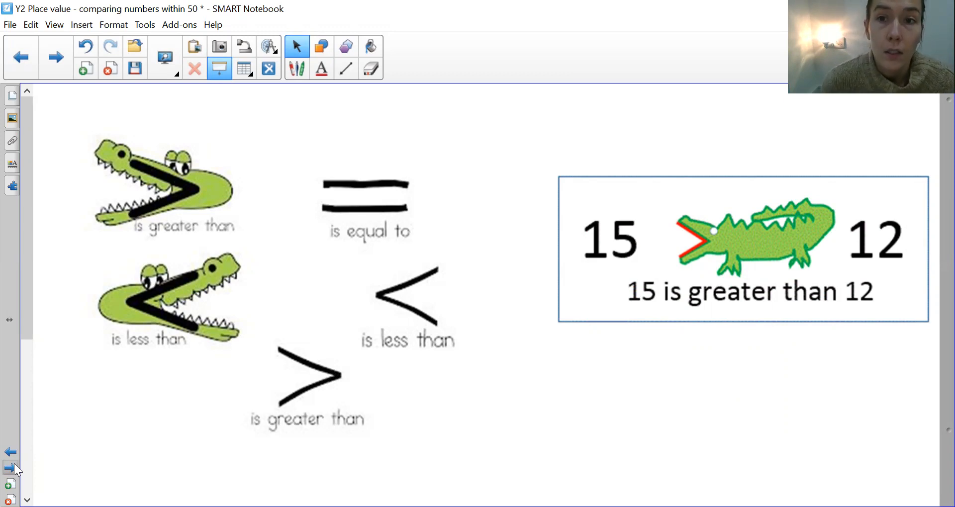
mouse_move(857, 284)
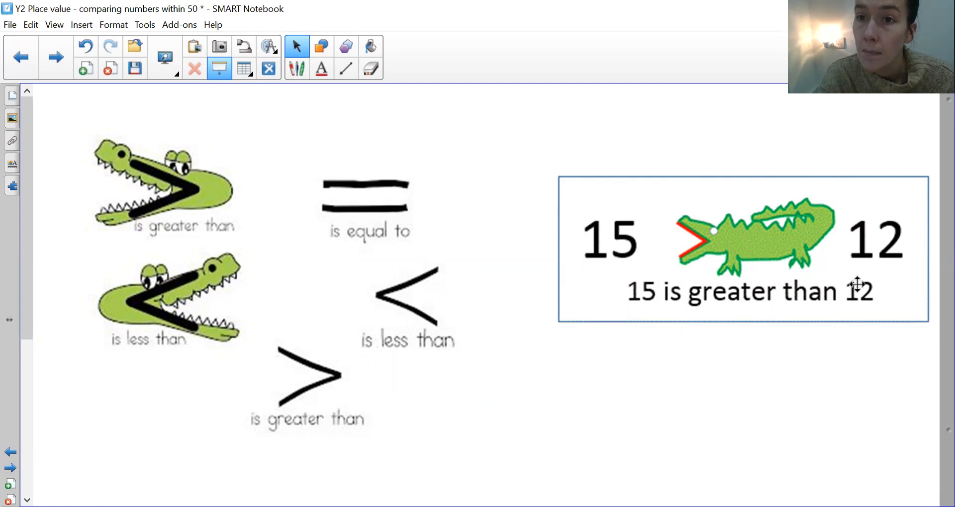
mouse_move(103, 301)
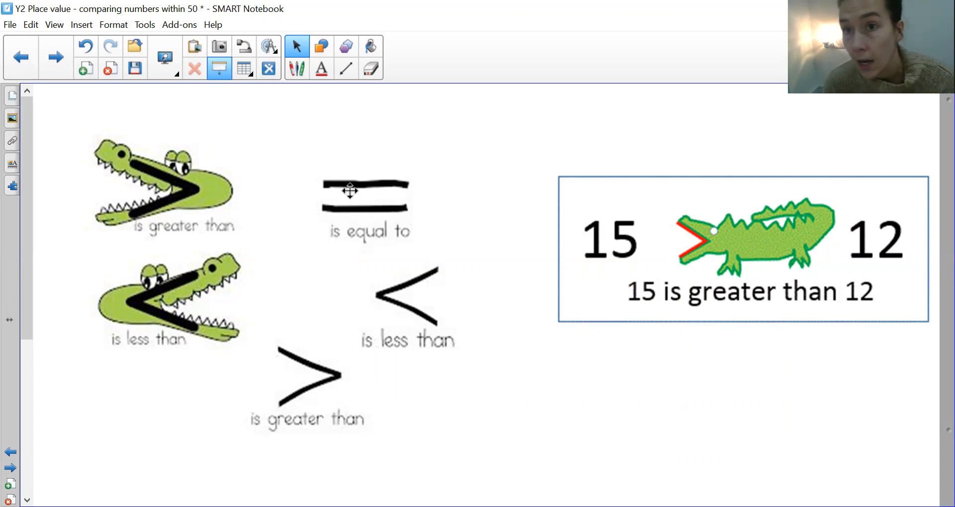
Advance to the practice page with four blank comparisons, such as 40 __ 22.
click(10, 468)
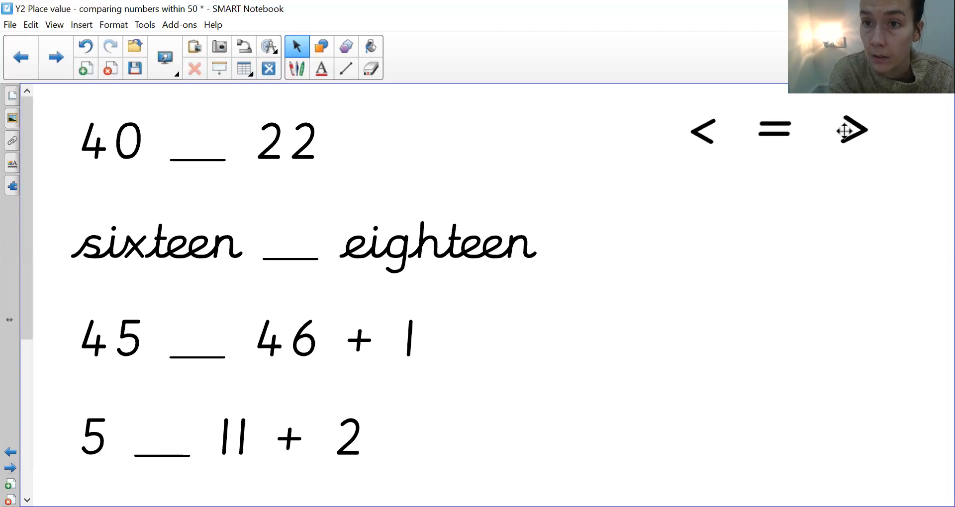
Drag the > symbol into the blank to show 40 > 22.
drag(851, 130, 197, 139)
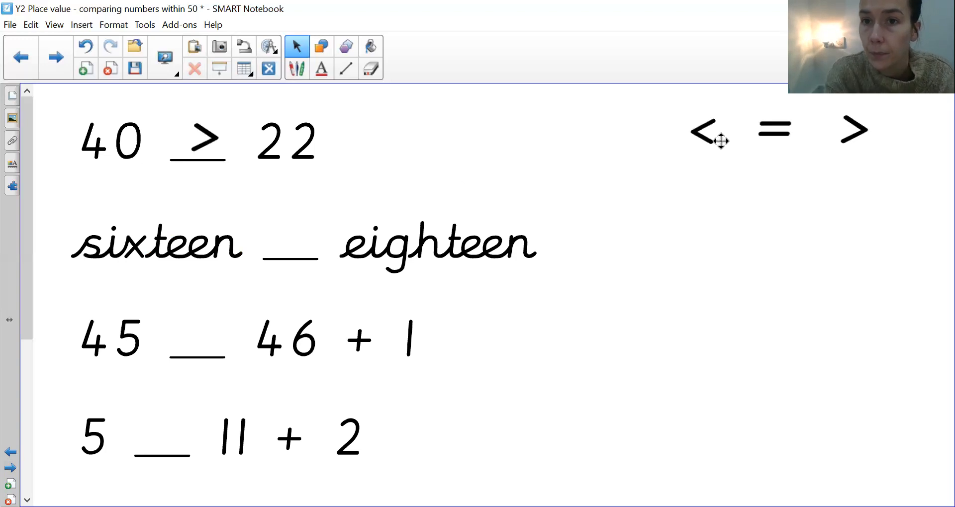
Place < between sixteen and eighteen, then open the base-ten page comparing 28 and 39.
drag(700, 131, 290, 241)
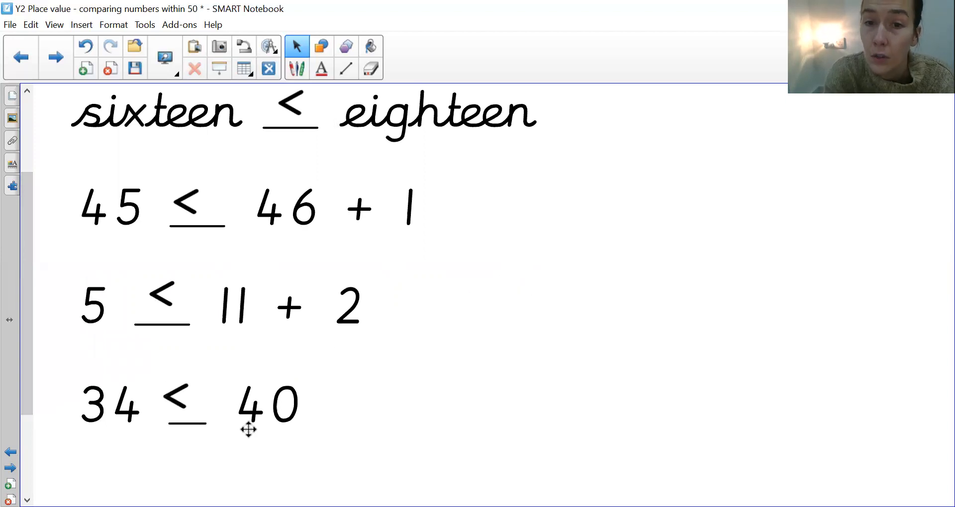
click(54, 57)
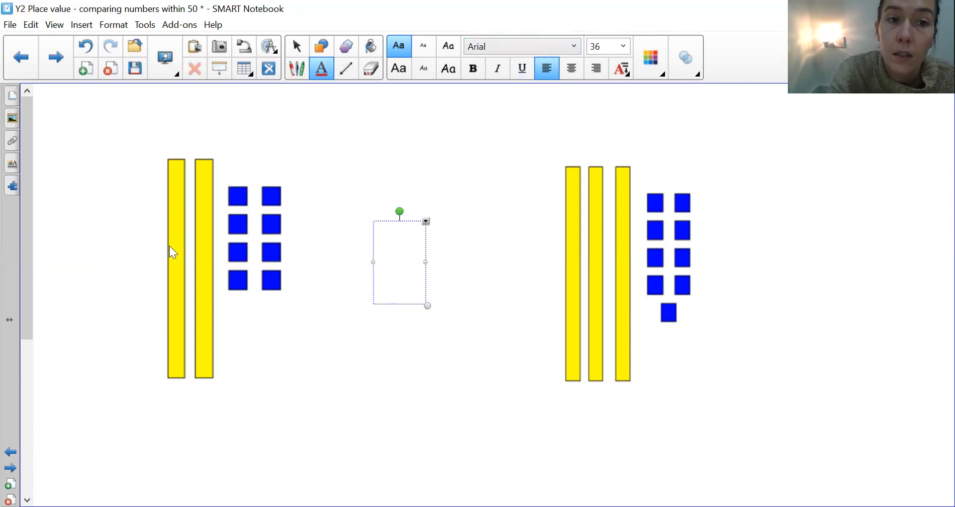
mouse_move(473, 372)
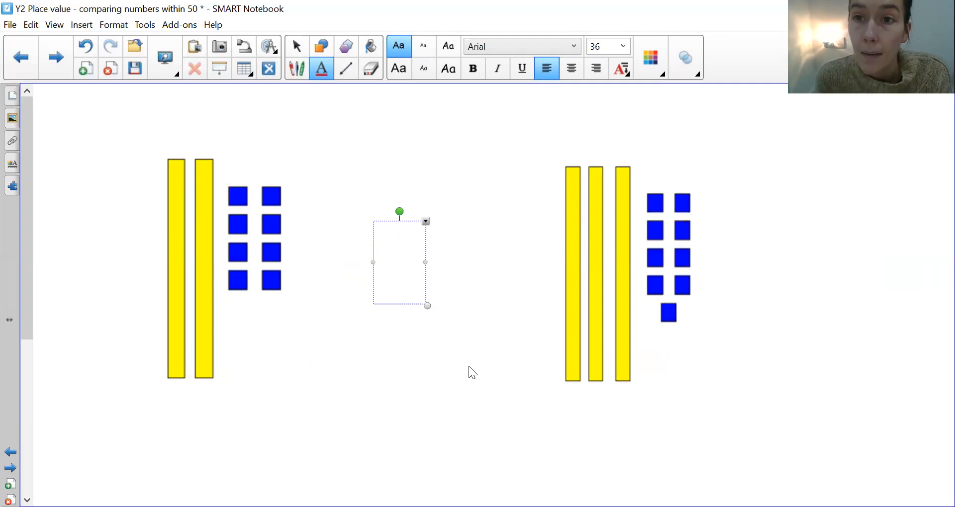